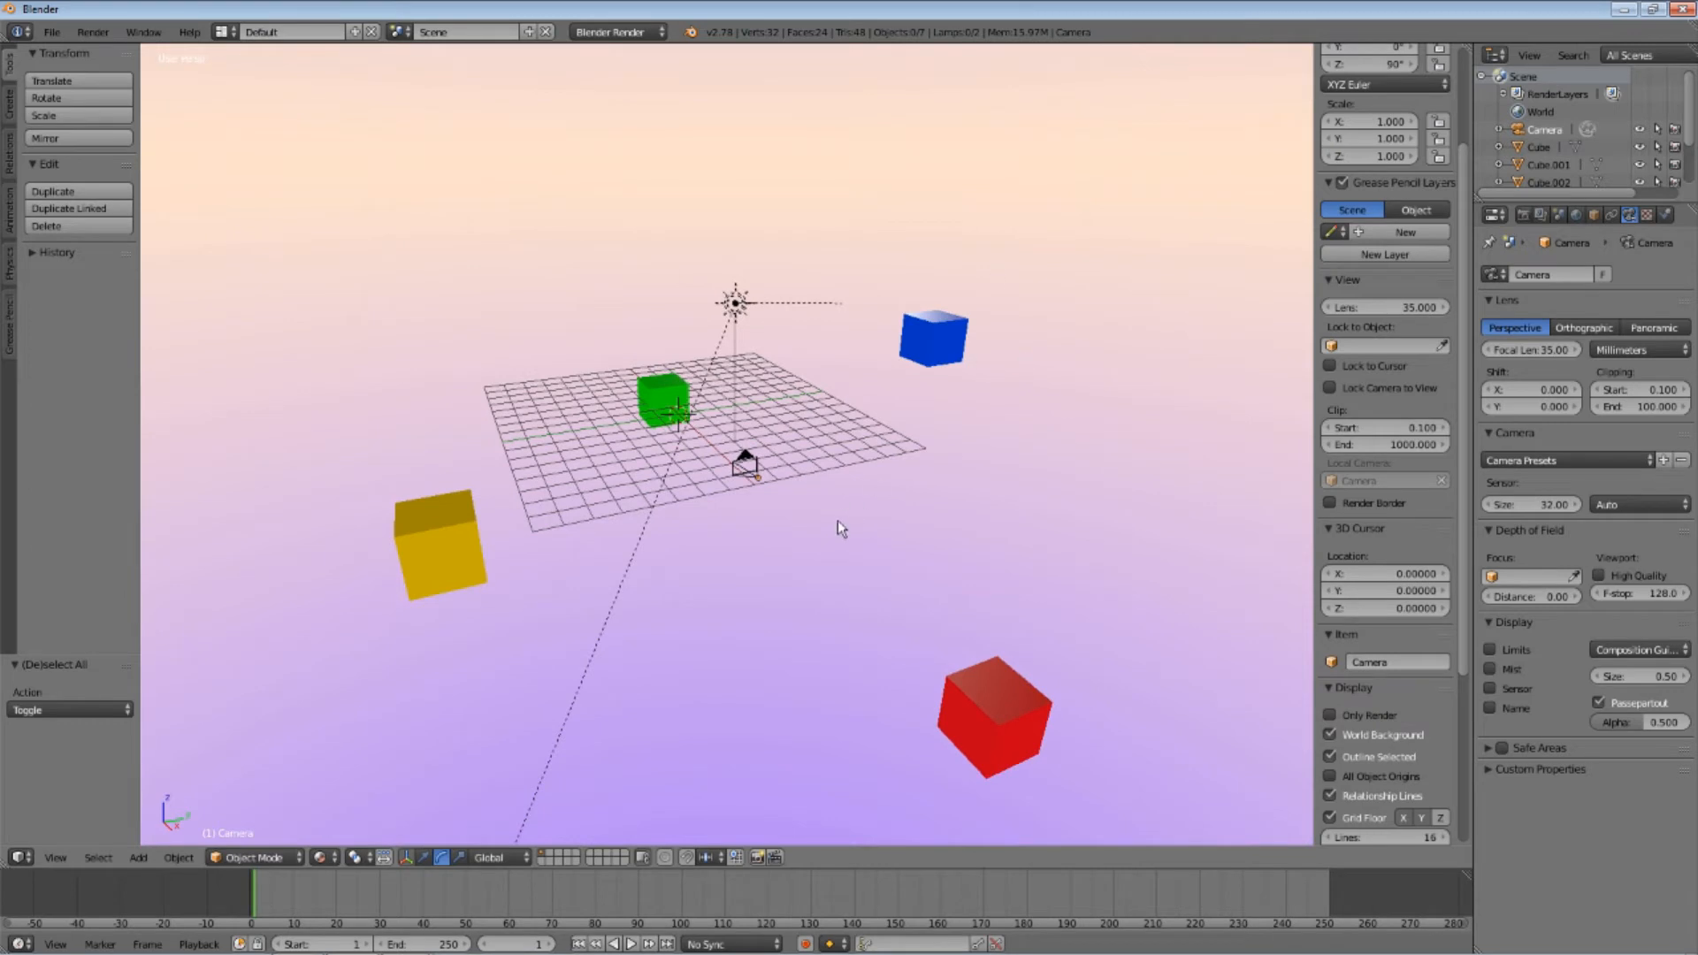
mouse_move(463, 658)
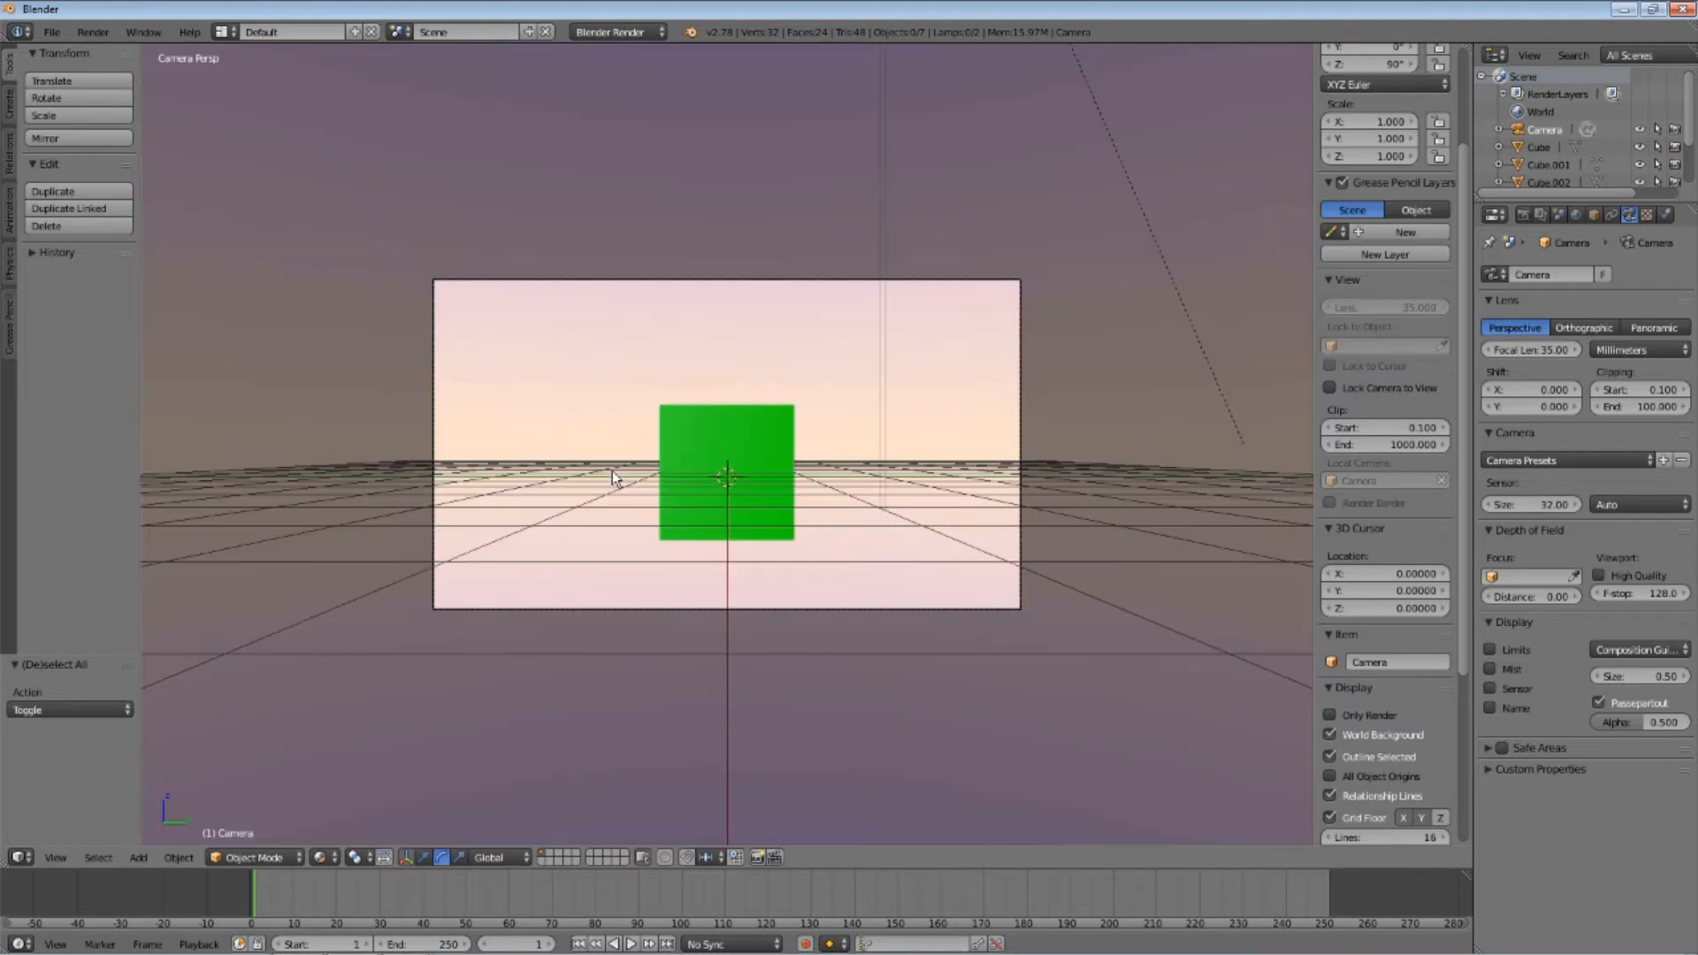
mouse_move(1027, 308)
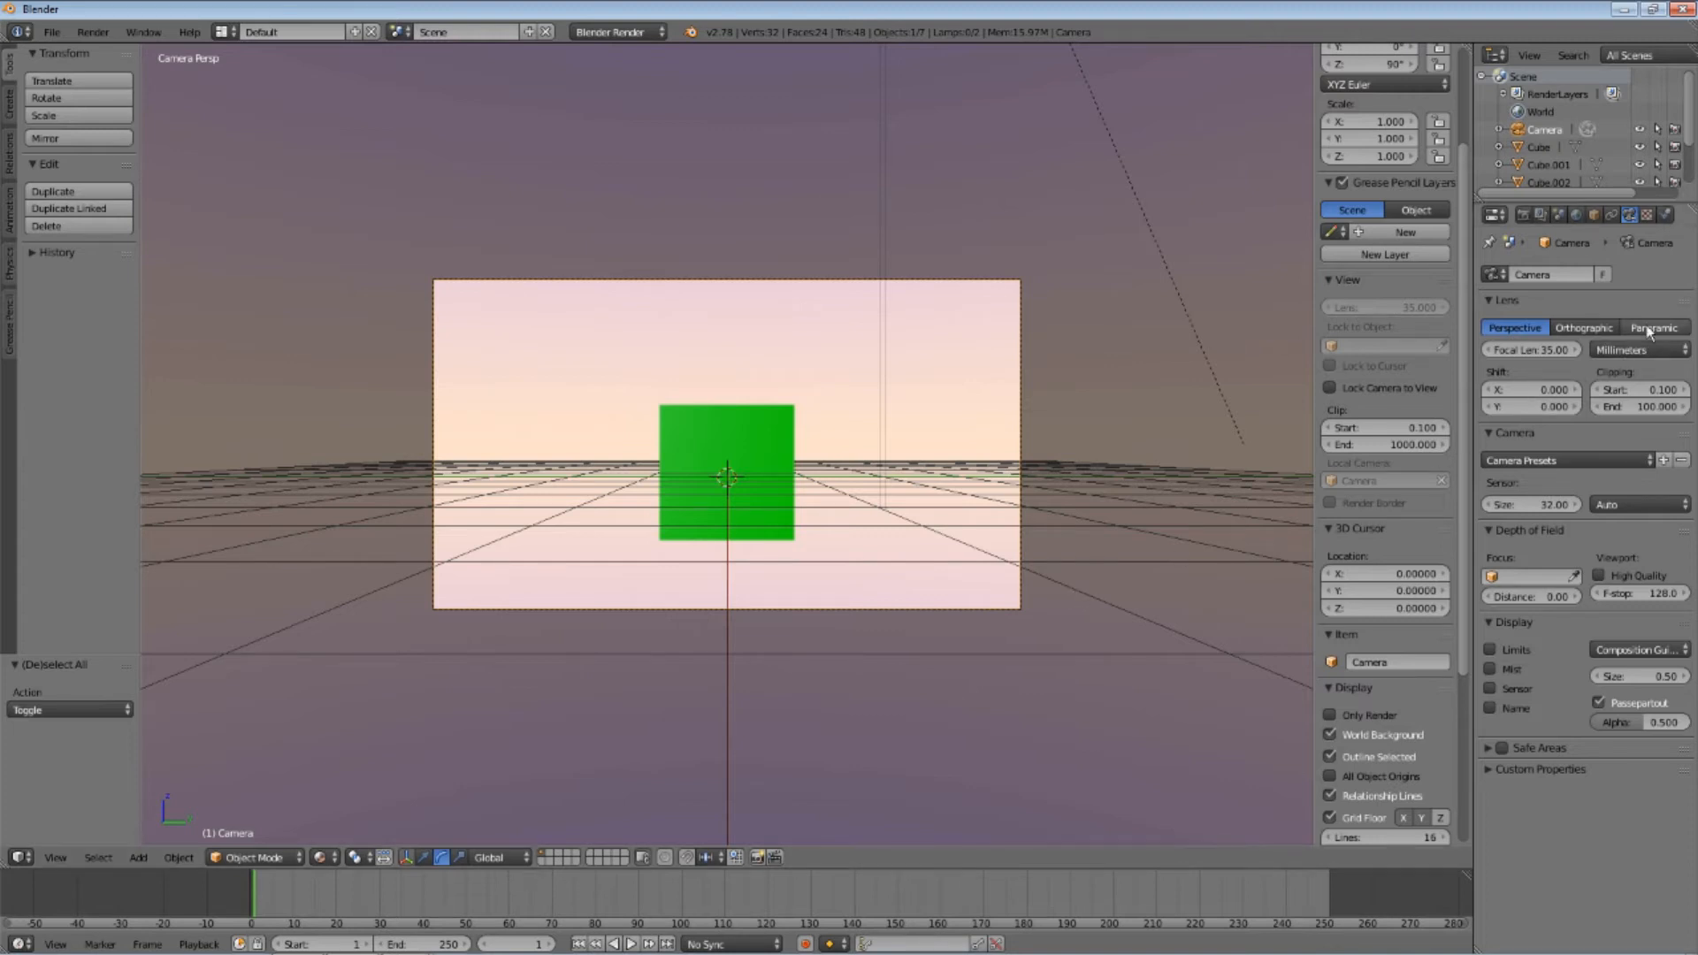
Set the camera lens to Panoramic, keeping lens units in millimeters
click(1654, 327)
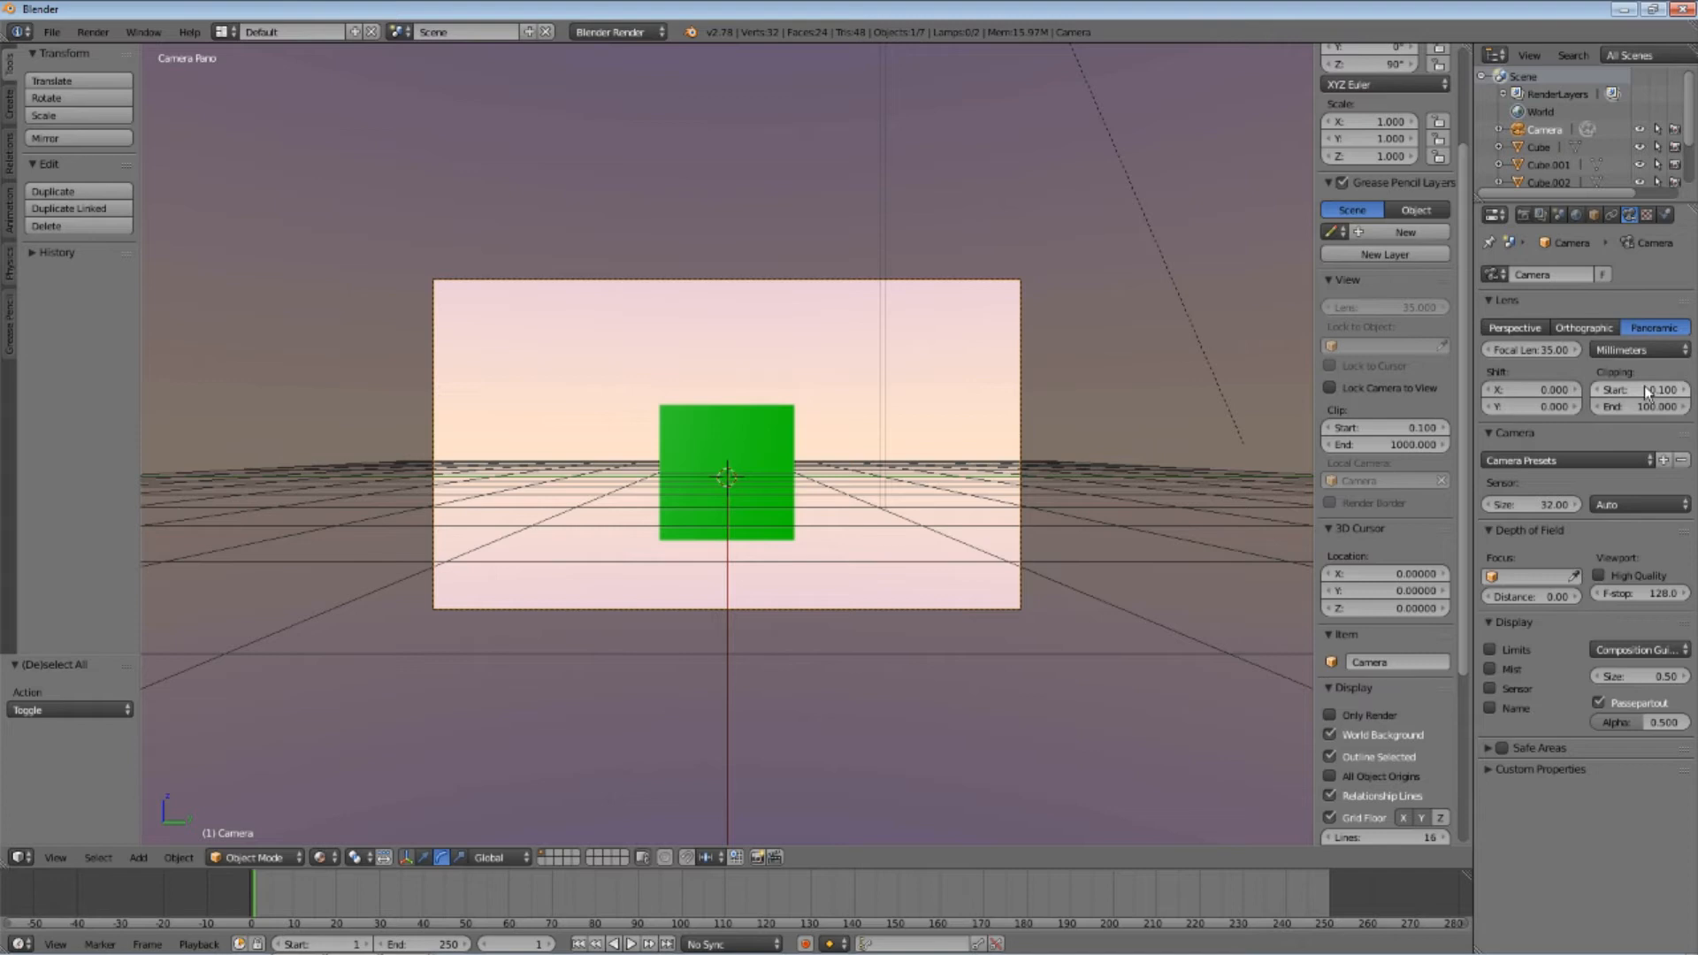
click(1635, 348)
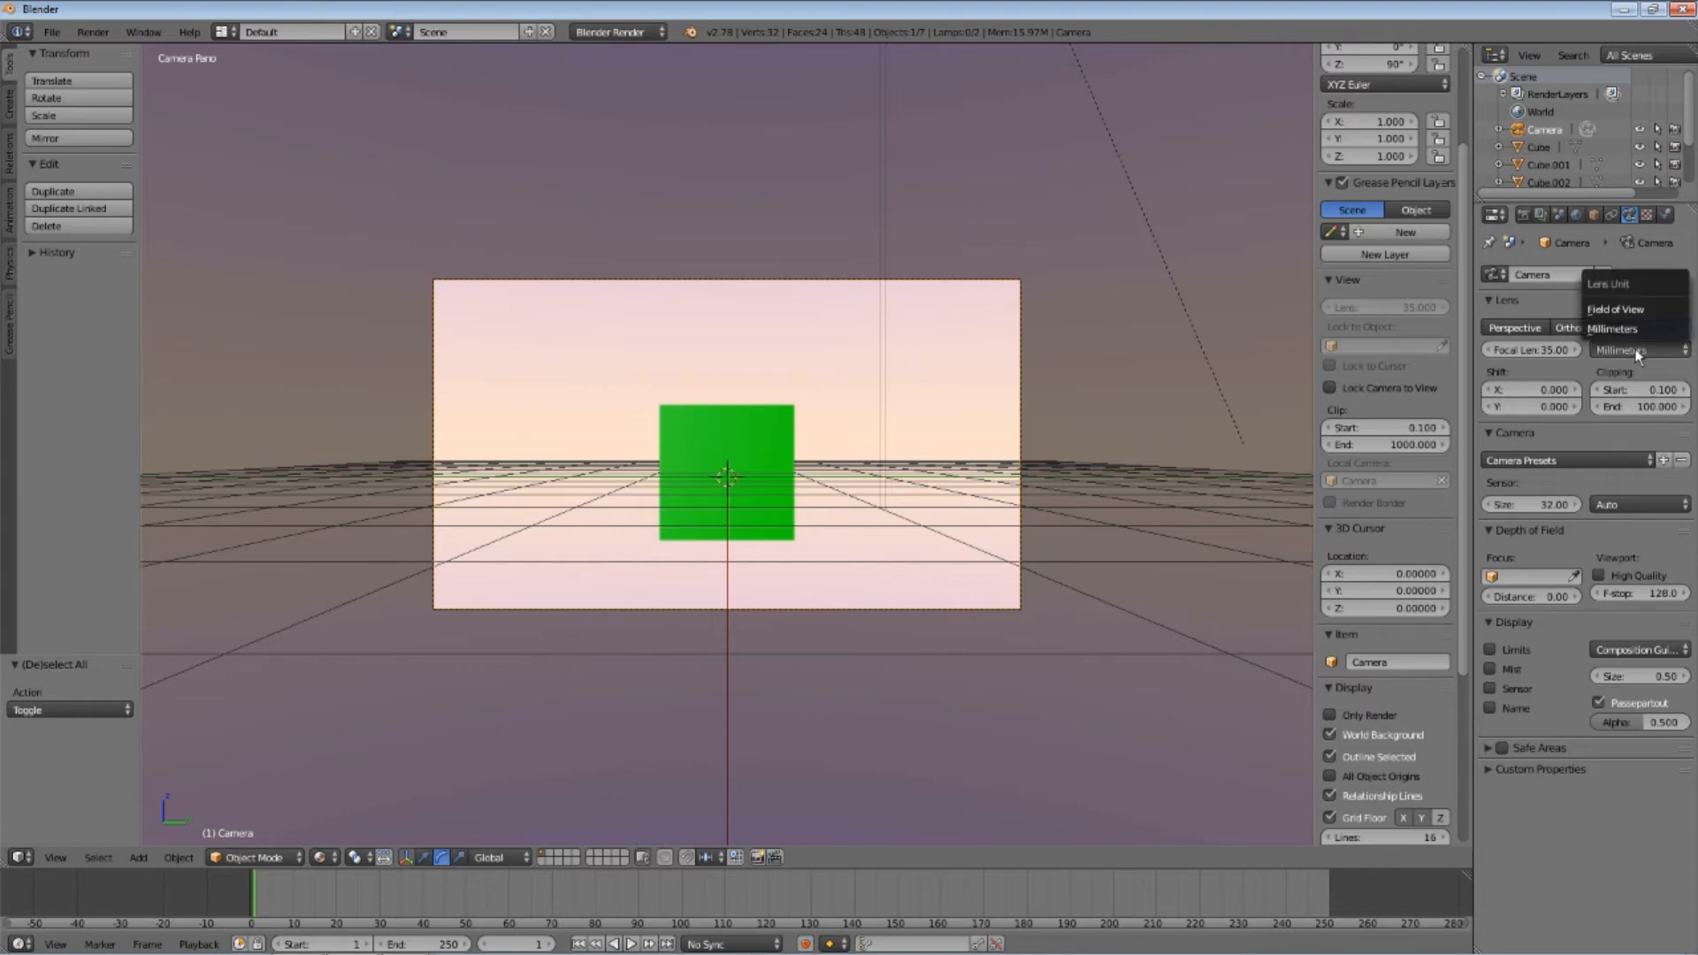
mouse_move(1630, 328)
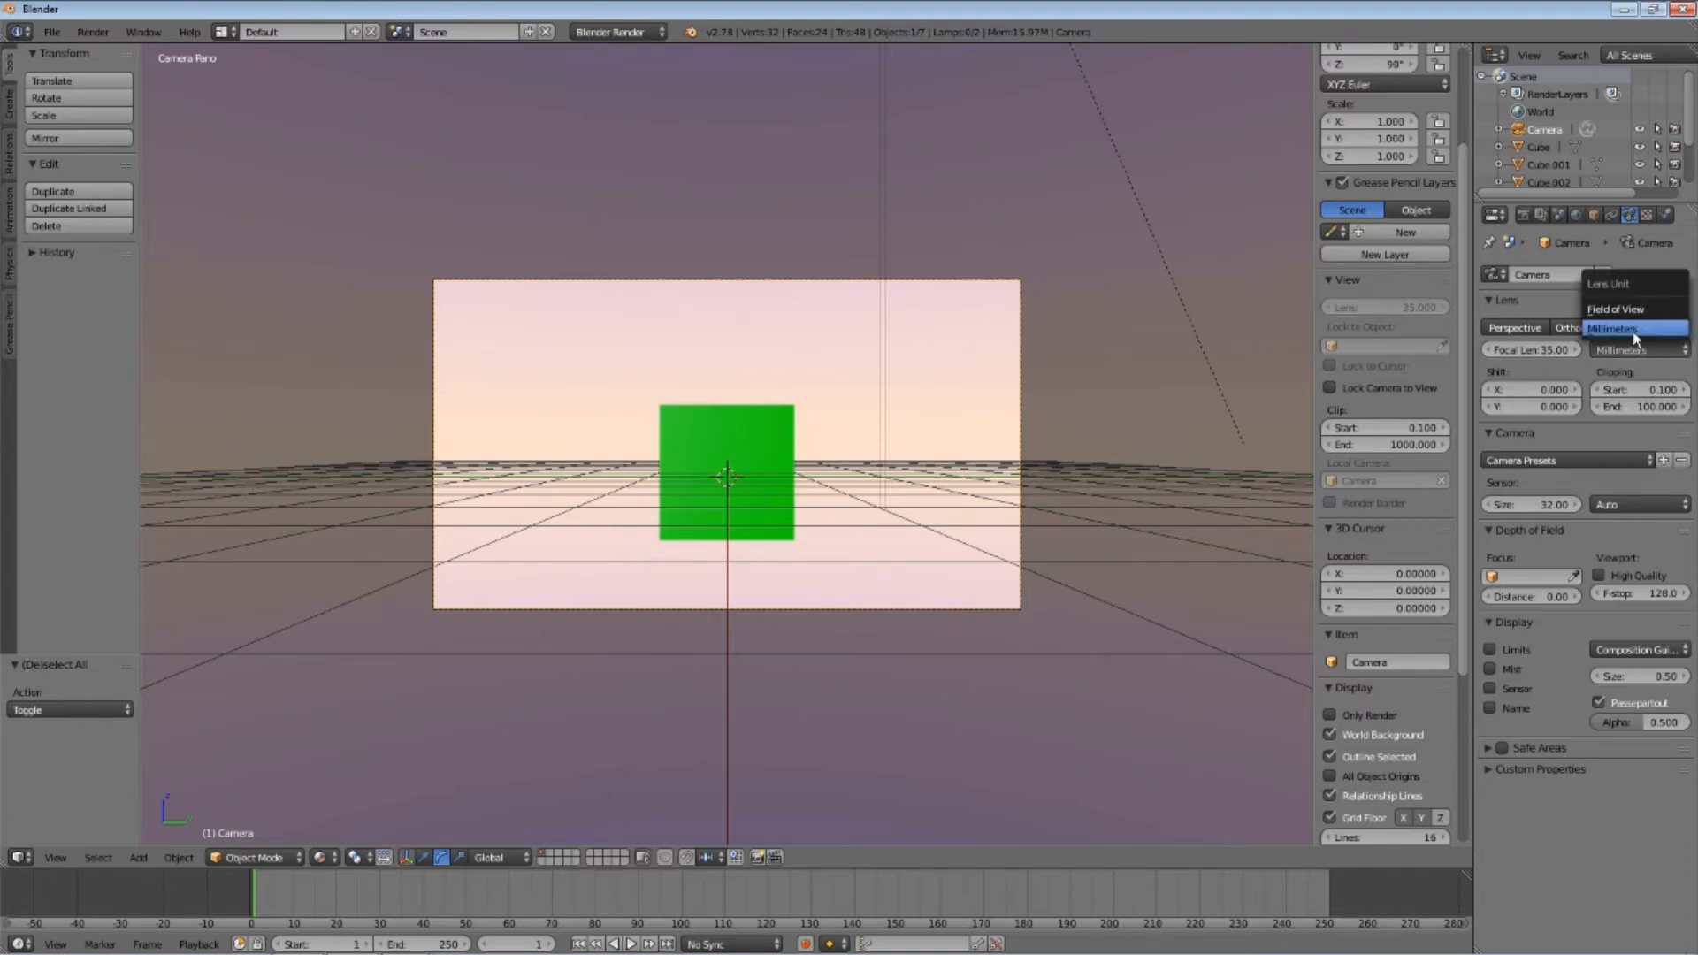
click(1635, 327)
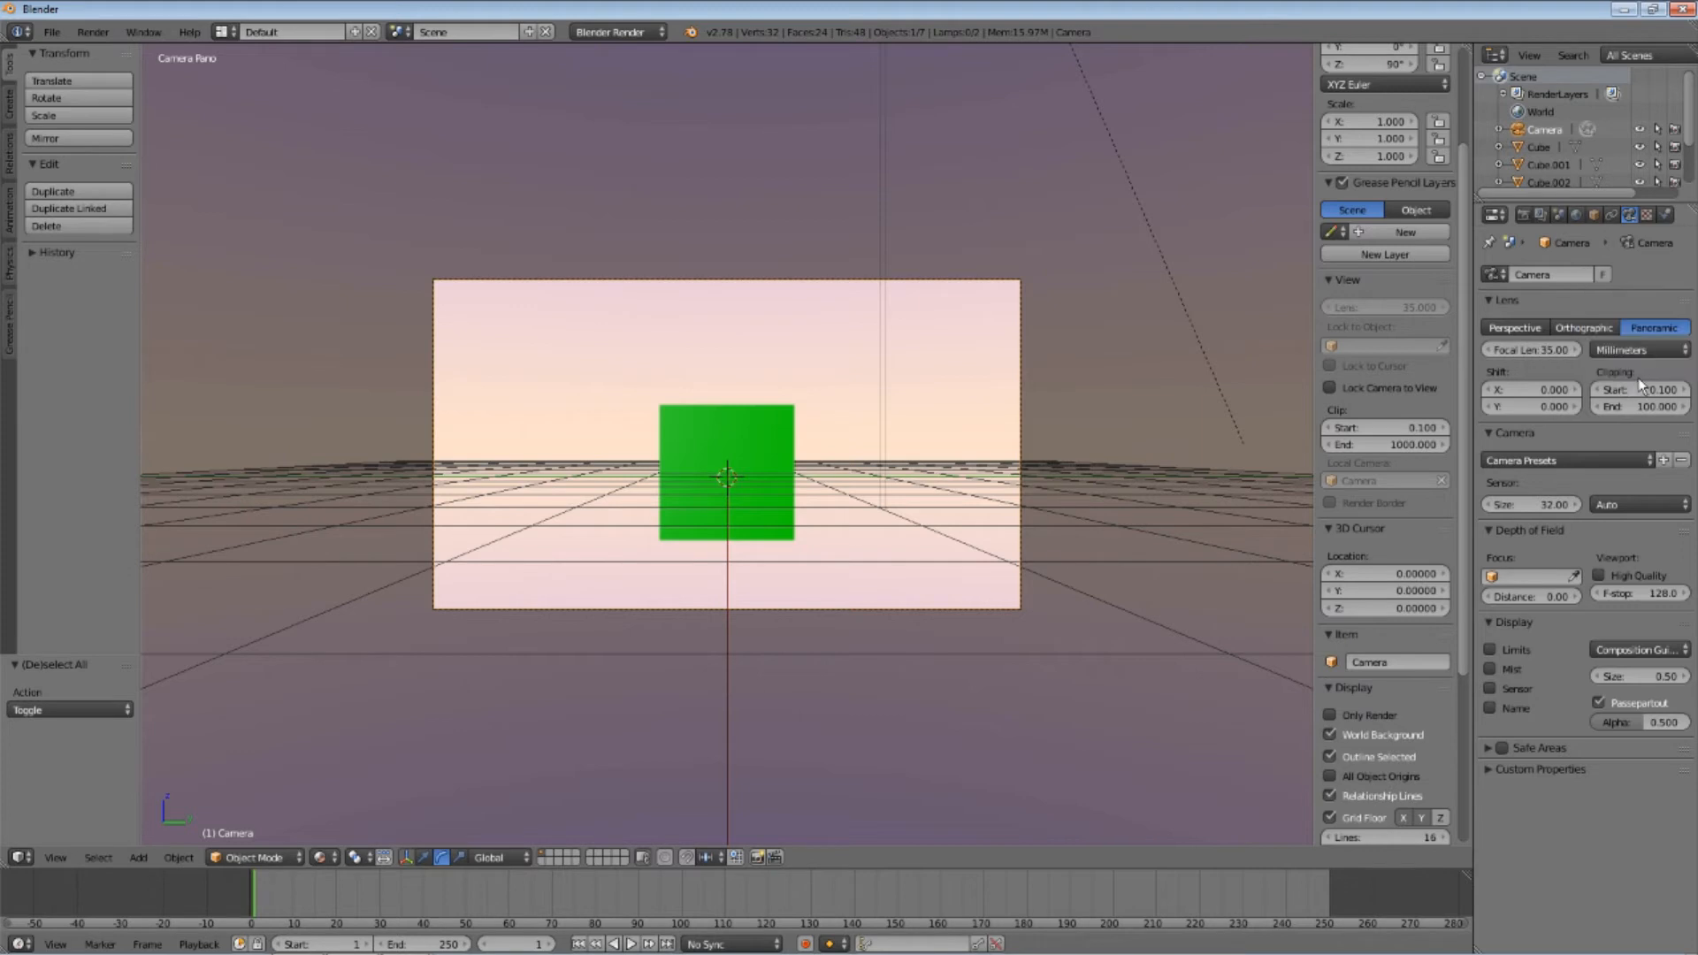
Switch the render engine to Cycles Render and set the panoramic lens type to Equirectangular
click(615, 30)
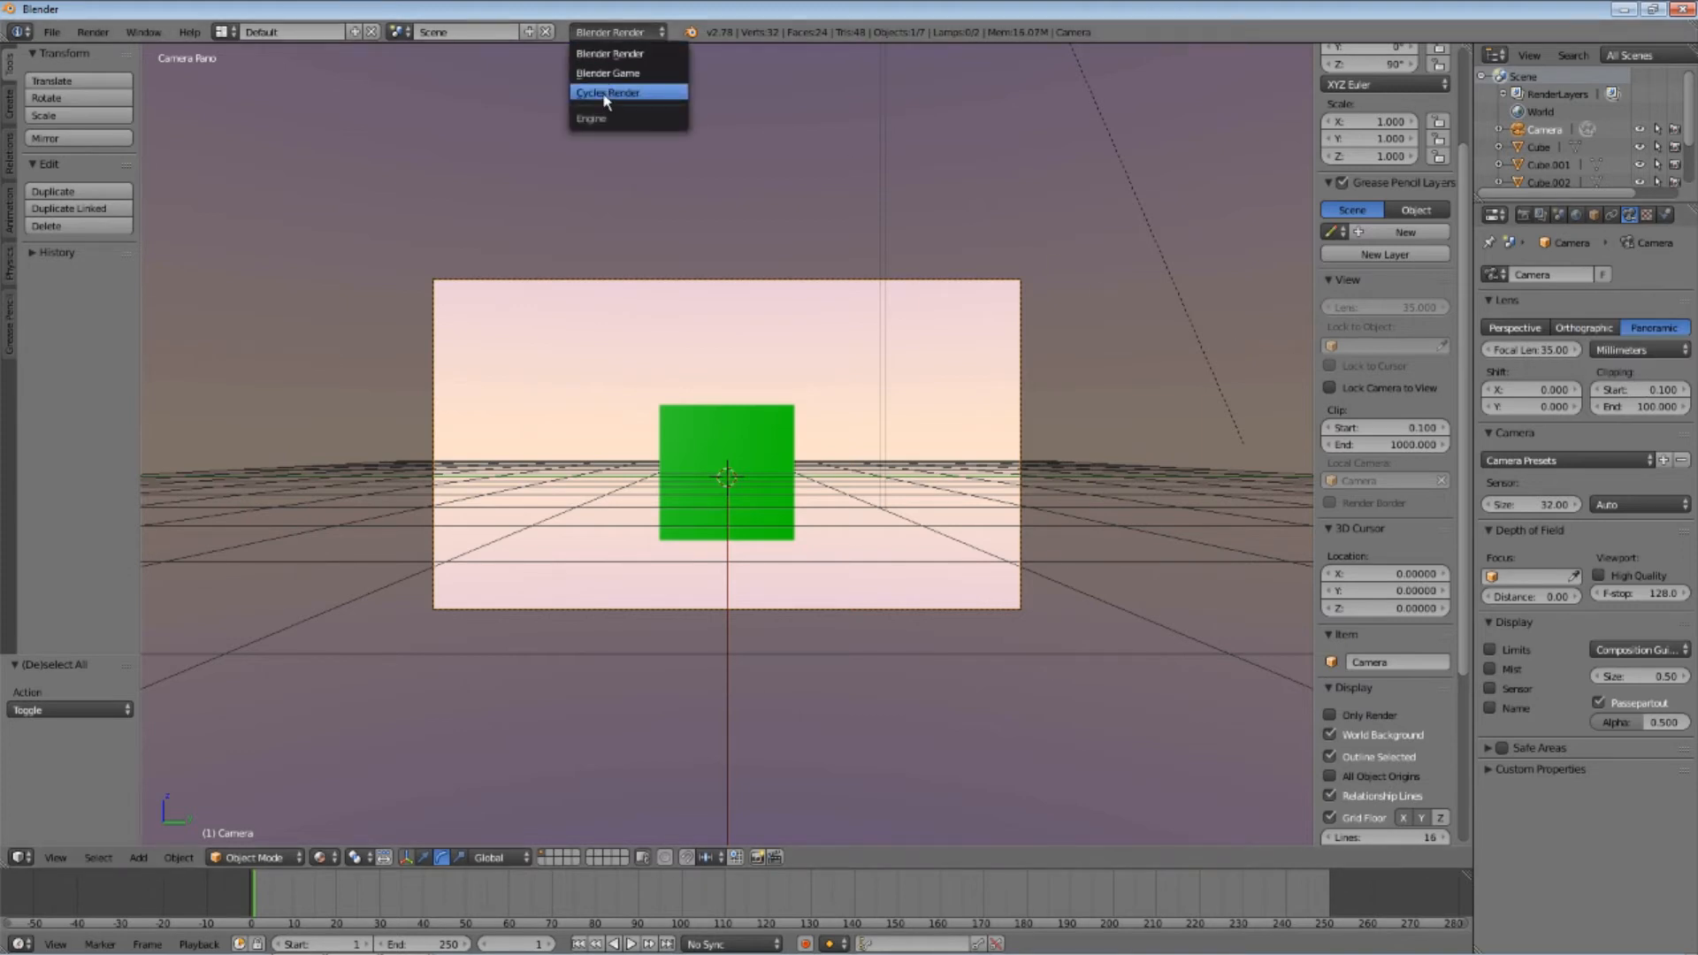
click(608, 91)
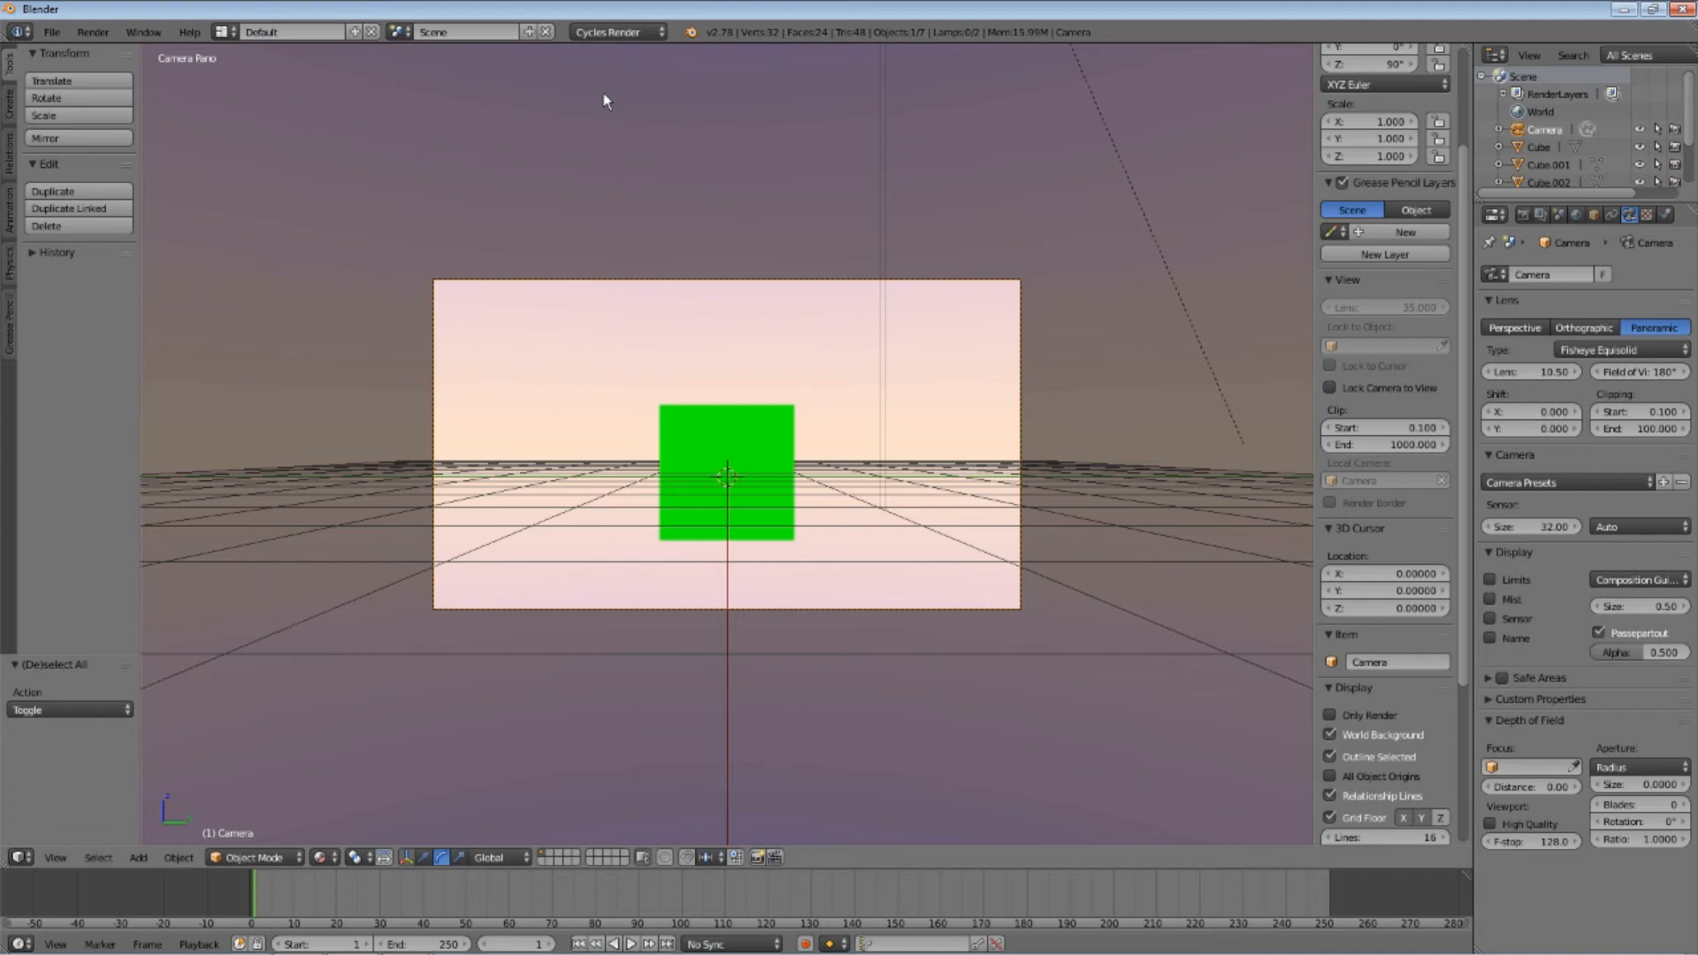
mouse_move(1422, 339)
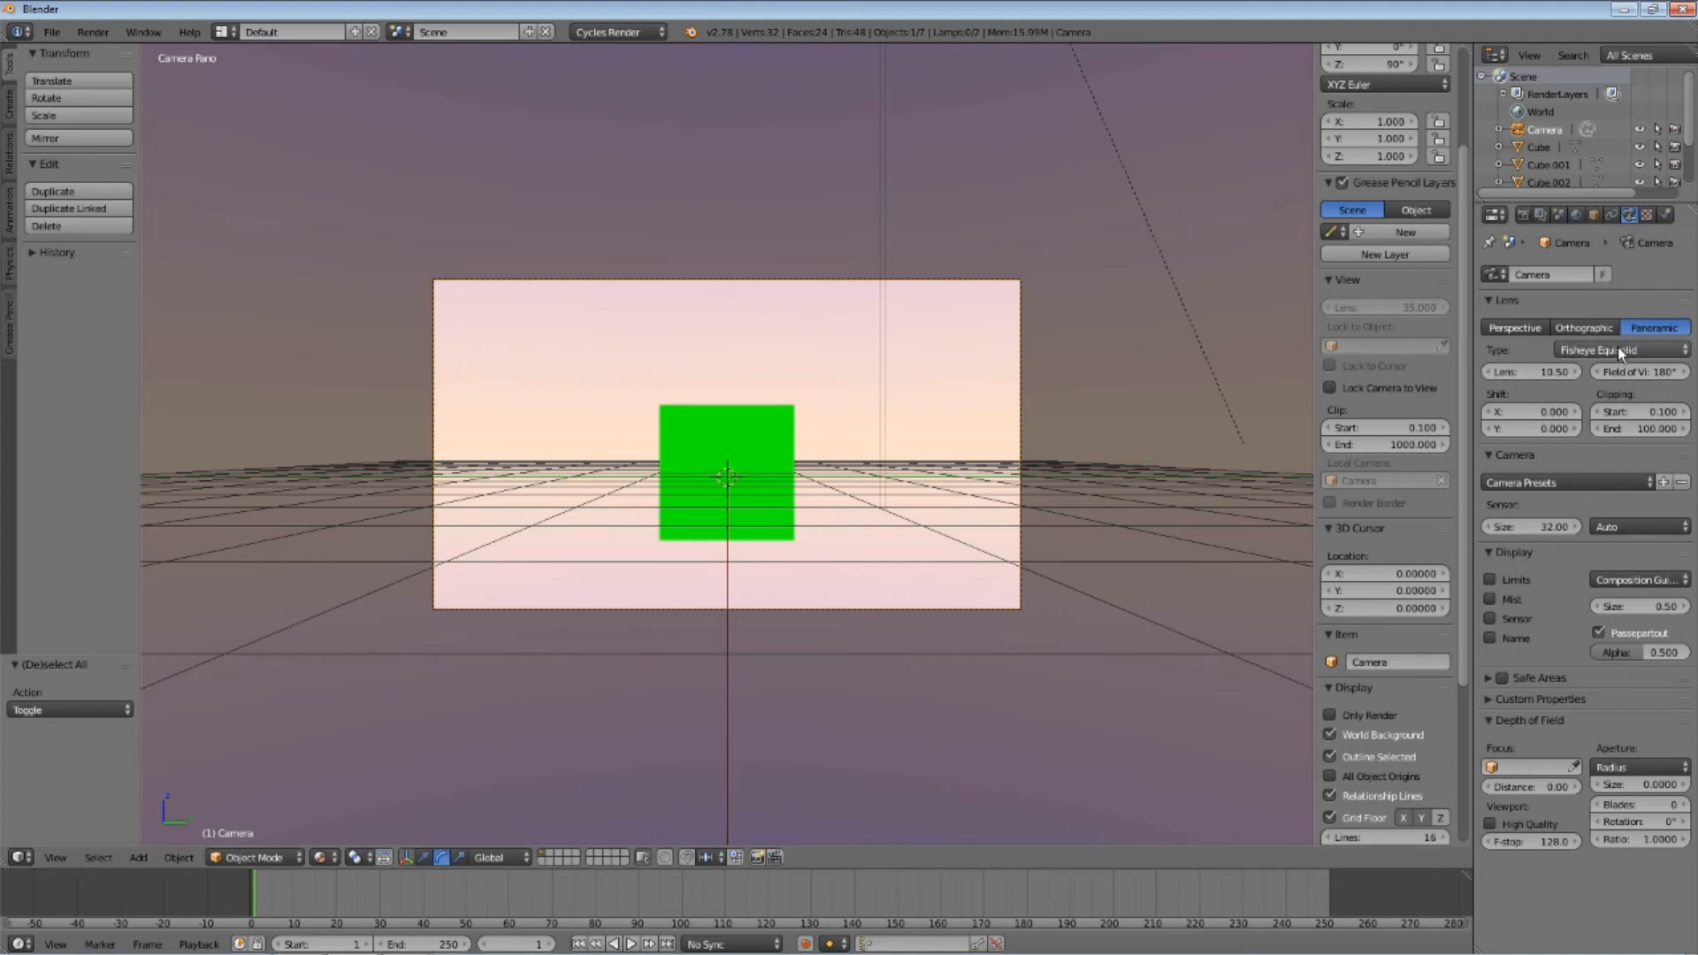
click(1621, 349)
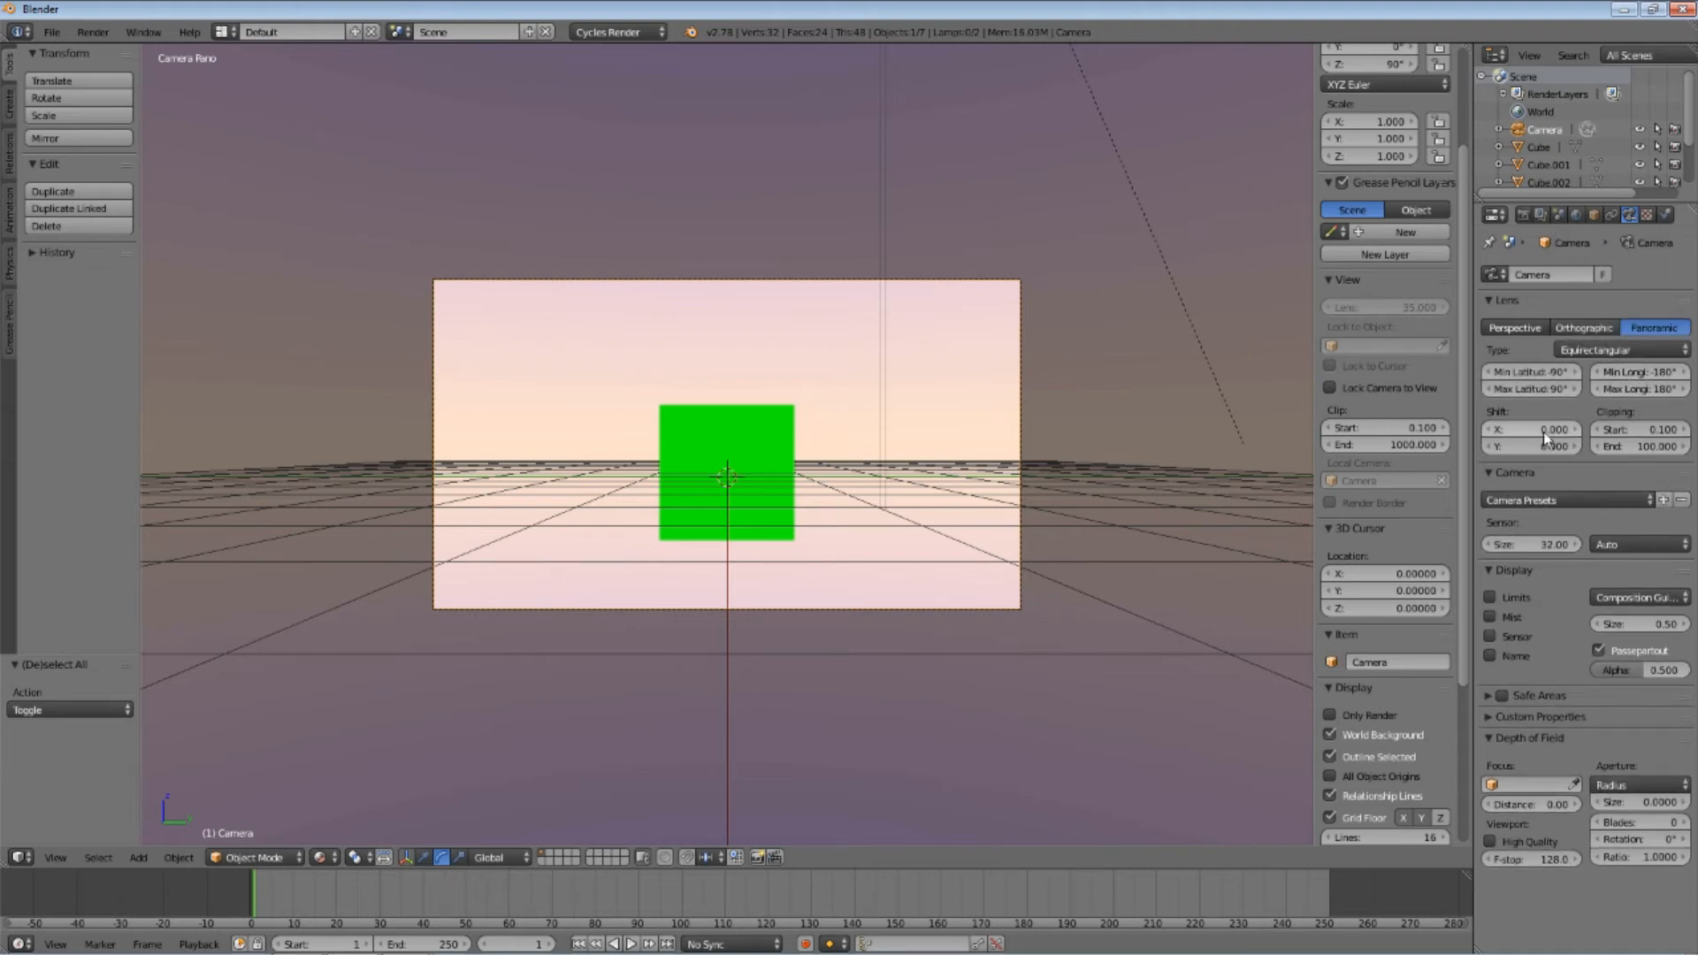
mouse_move(1638, 445)
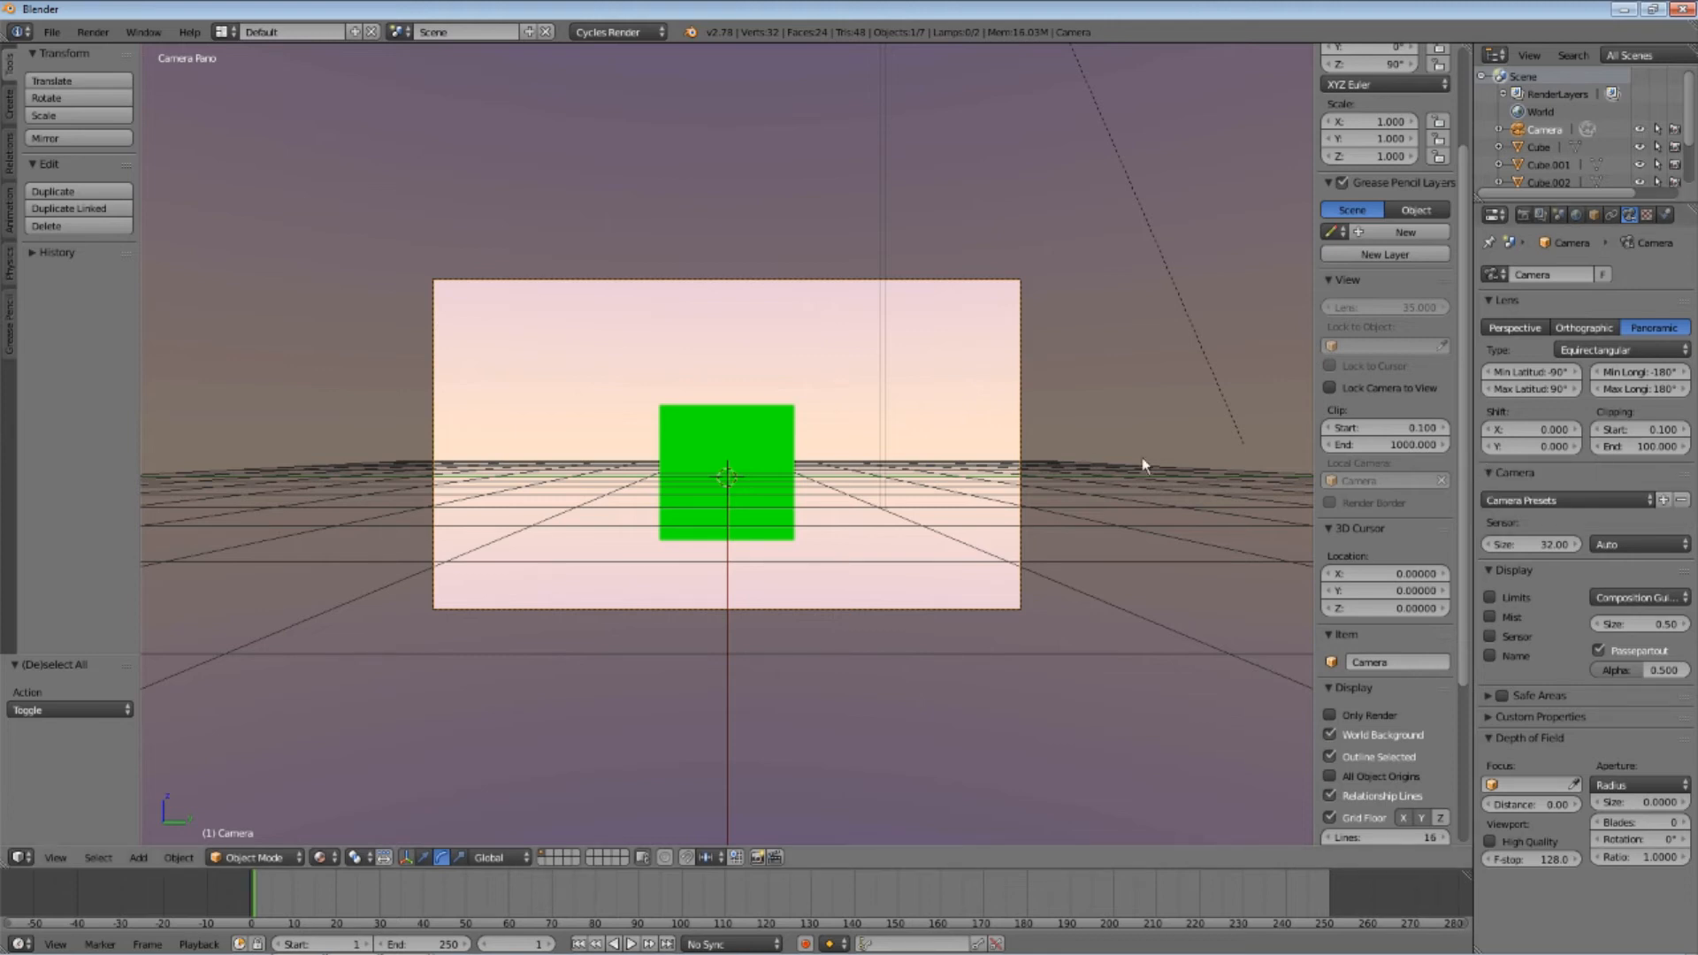
Render a still image of the colored cubes from Render > Render Image
click(92, 32)
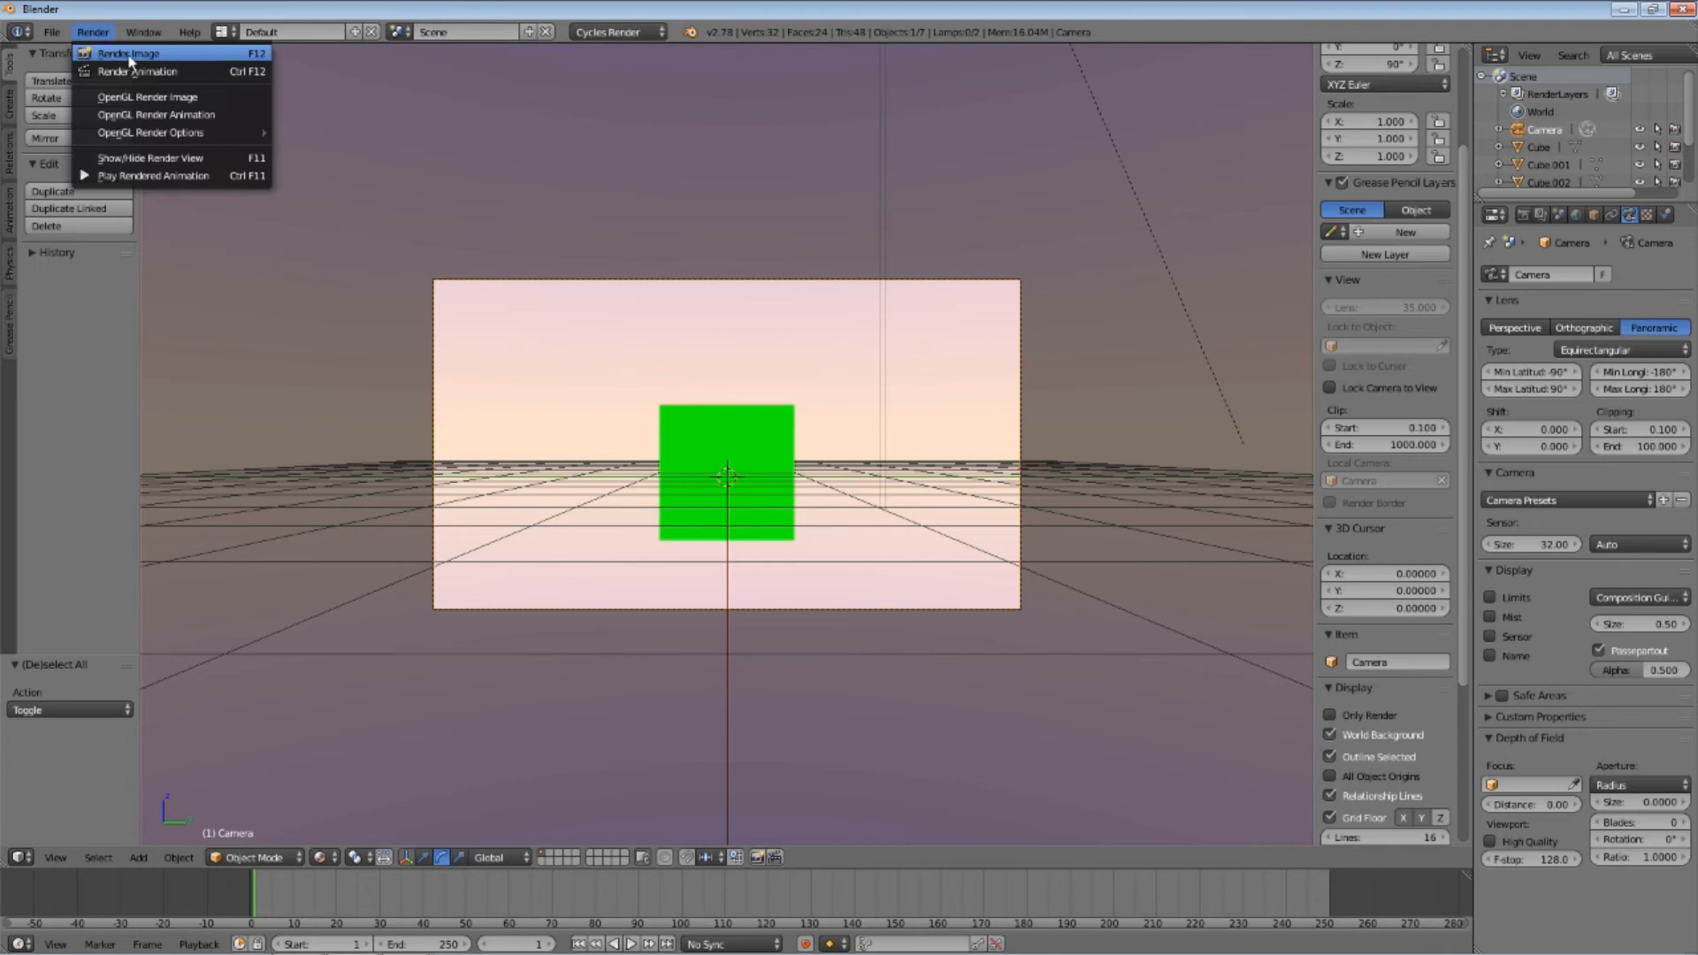
mouse_move(127, 53)
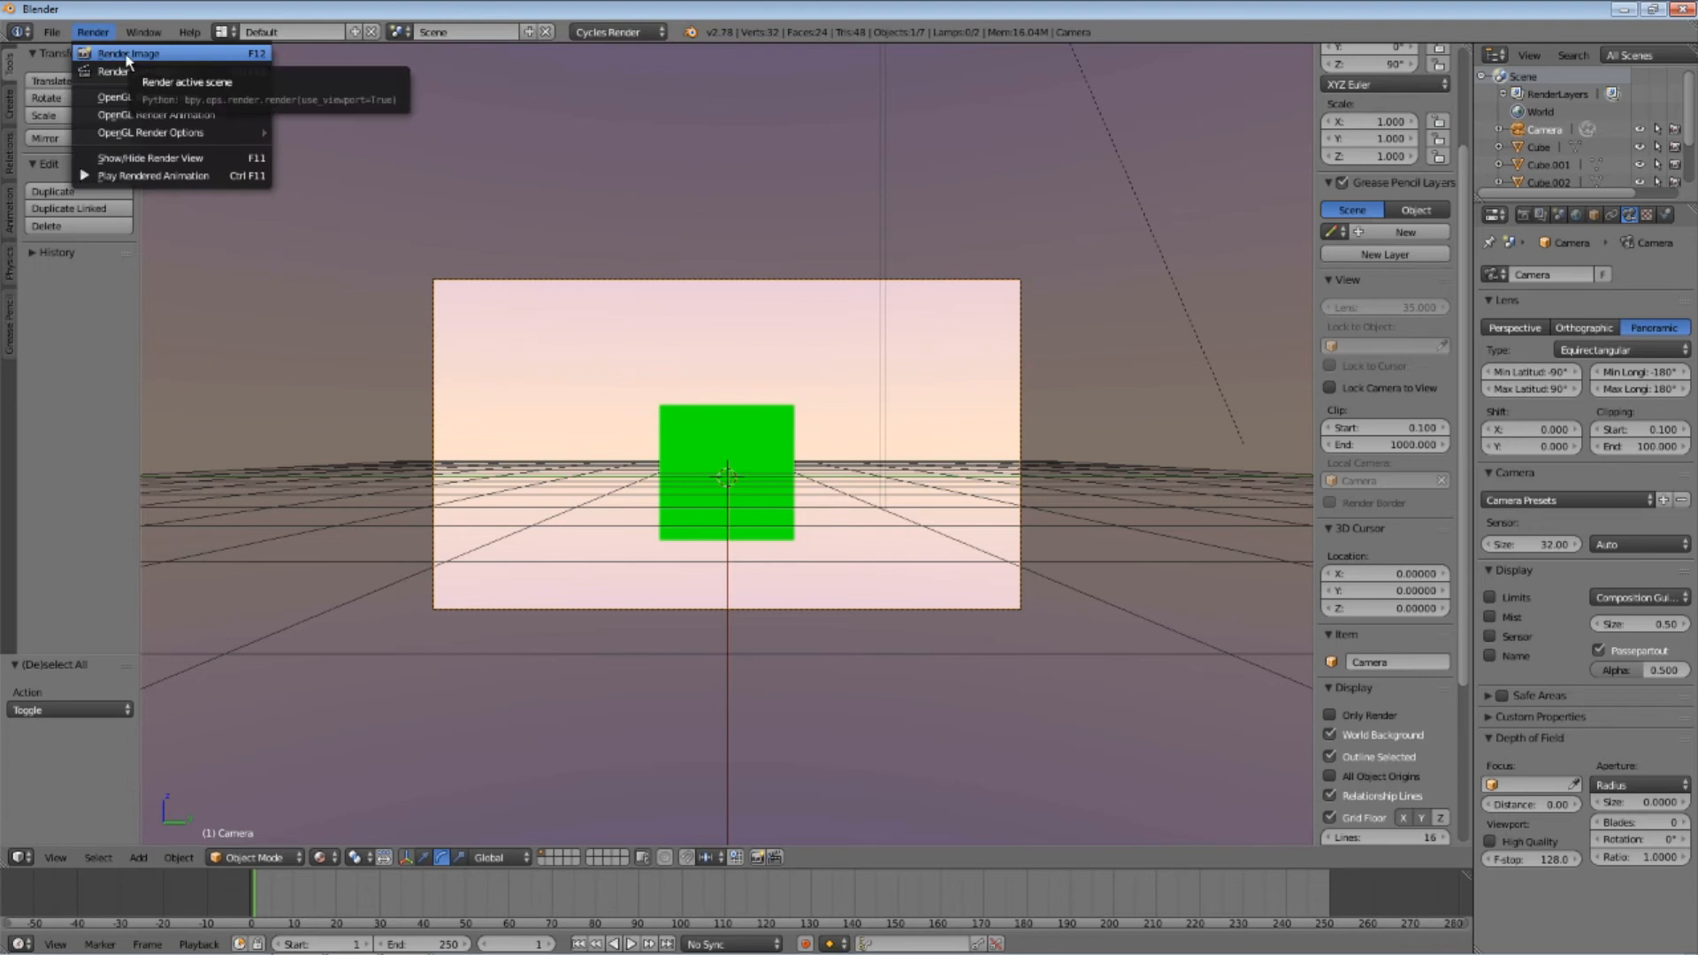
click(127, 53)
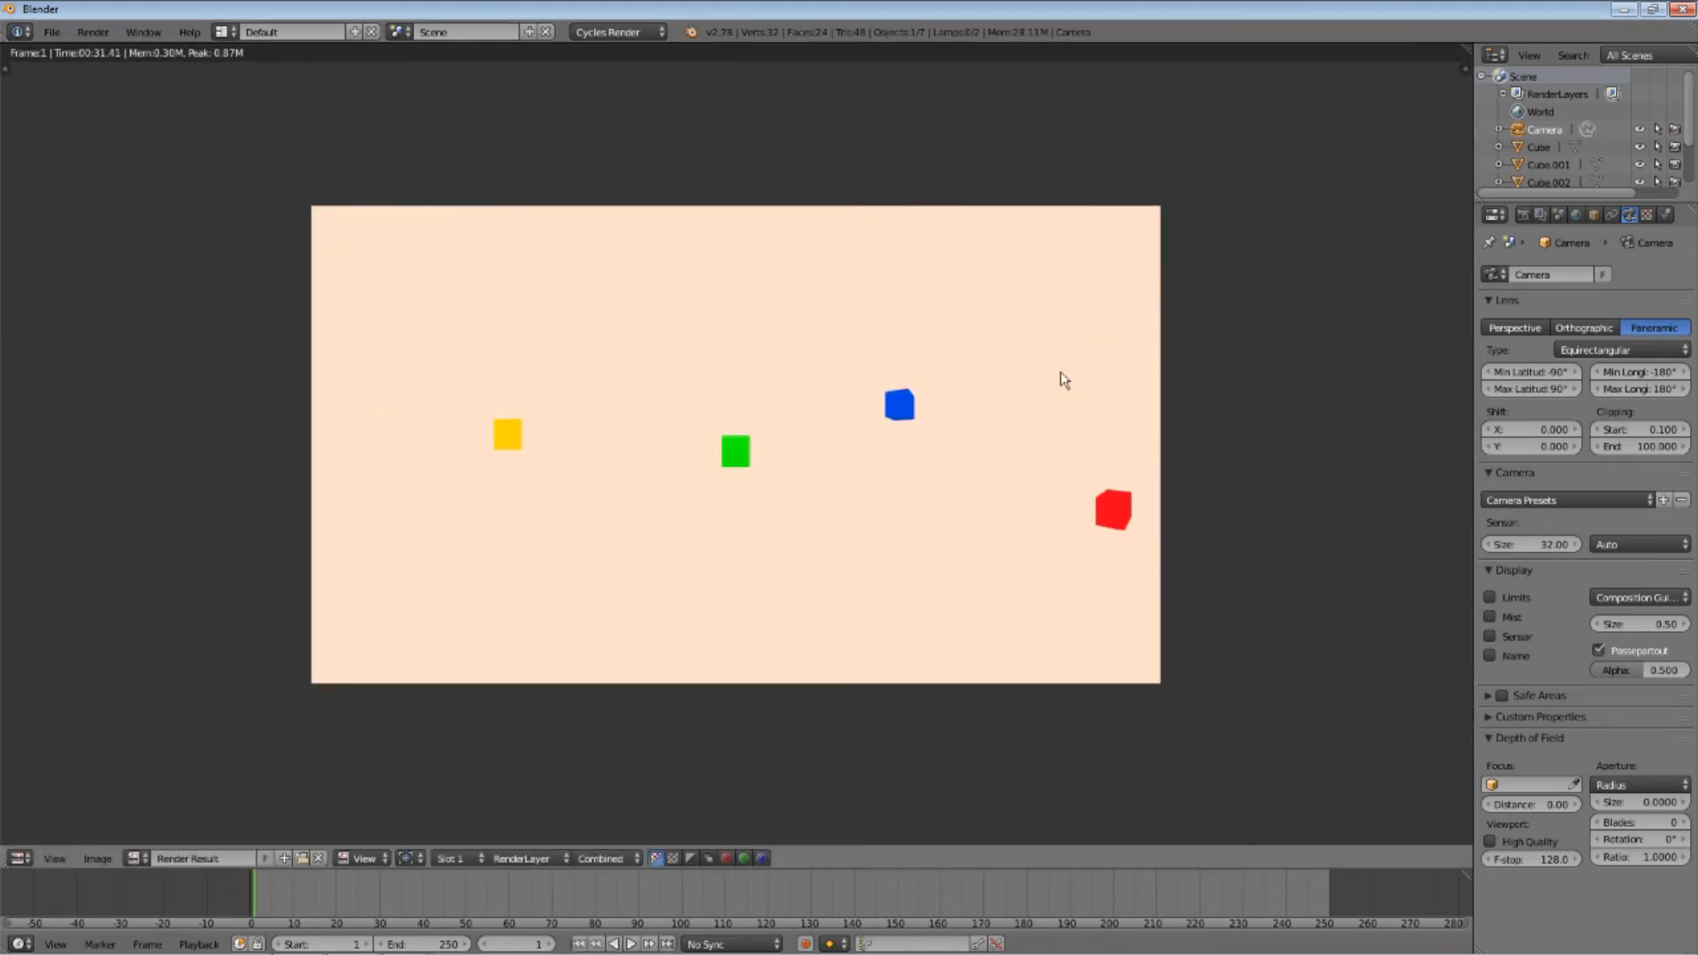
mouse_move(468, 603)
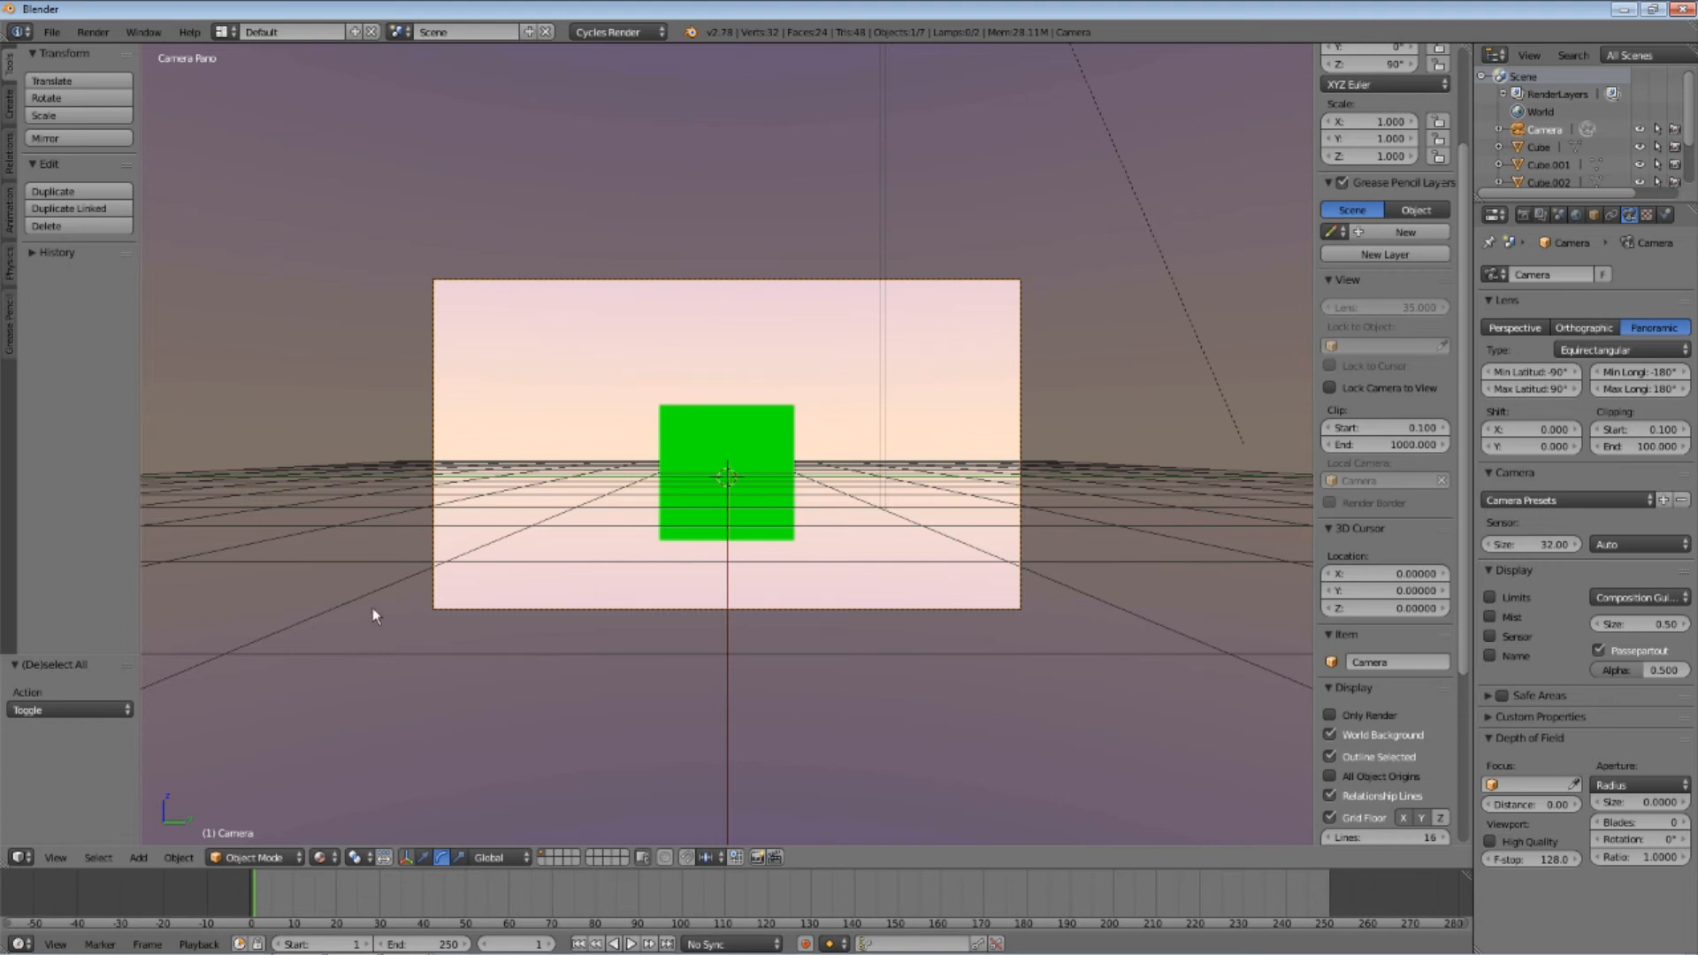
mouse_move(1151, 199)
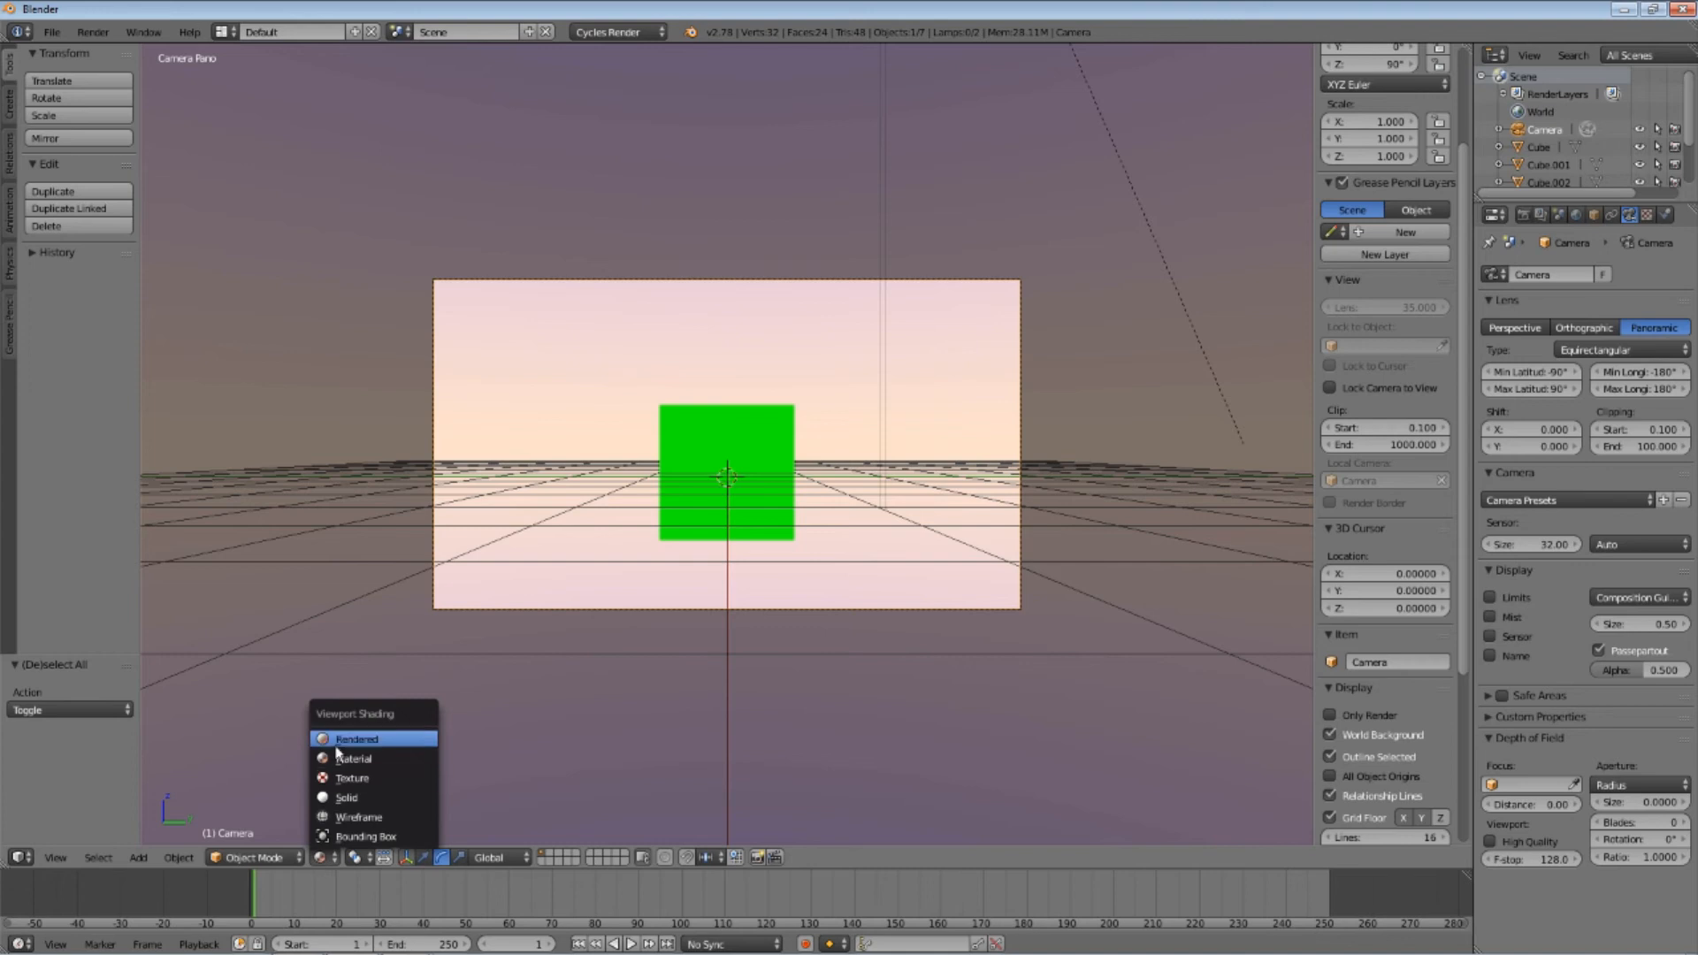
Switch the 3D viewport shading to Rendered for a live panoramic preview
click(357, 738)
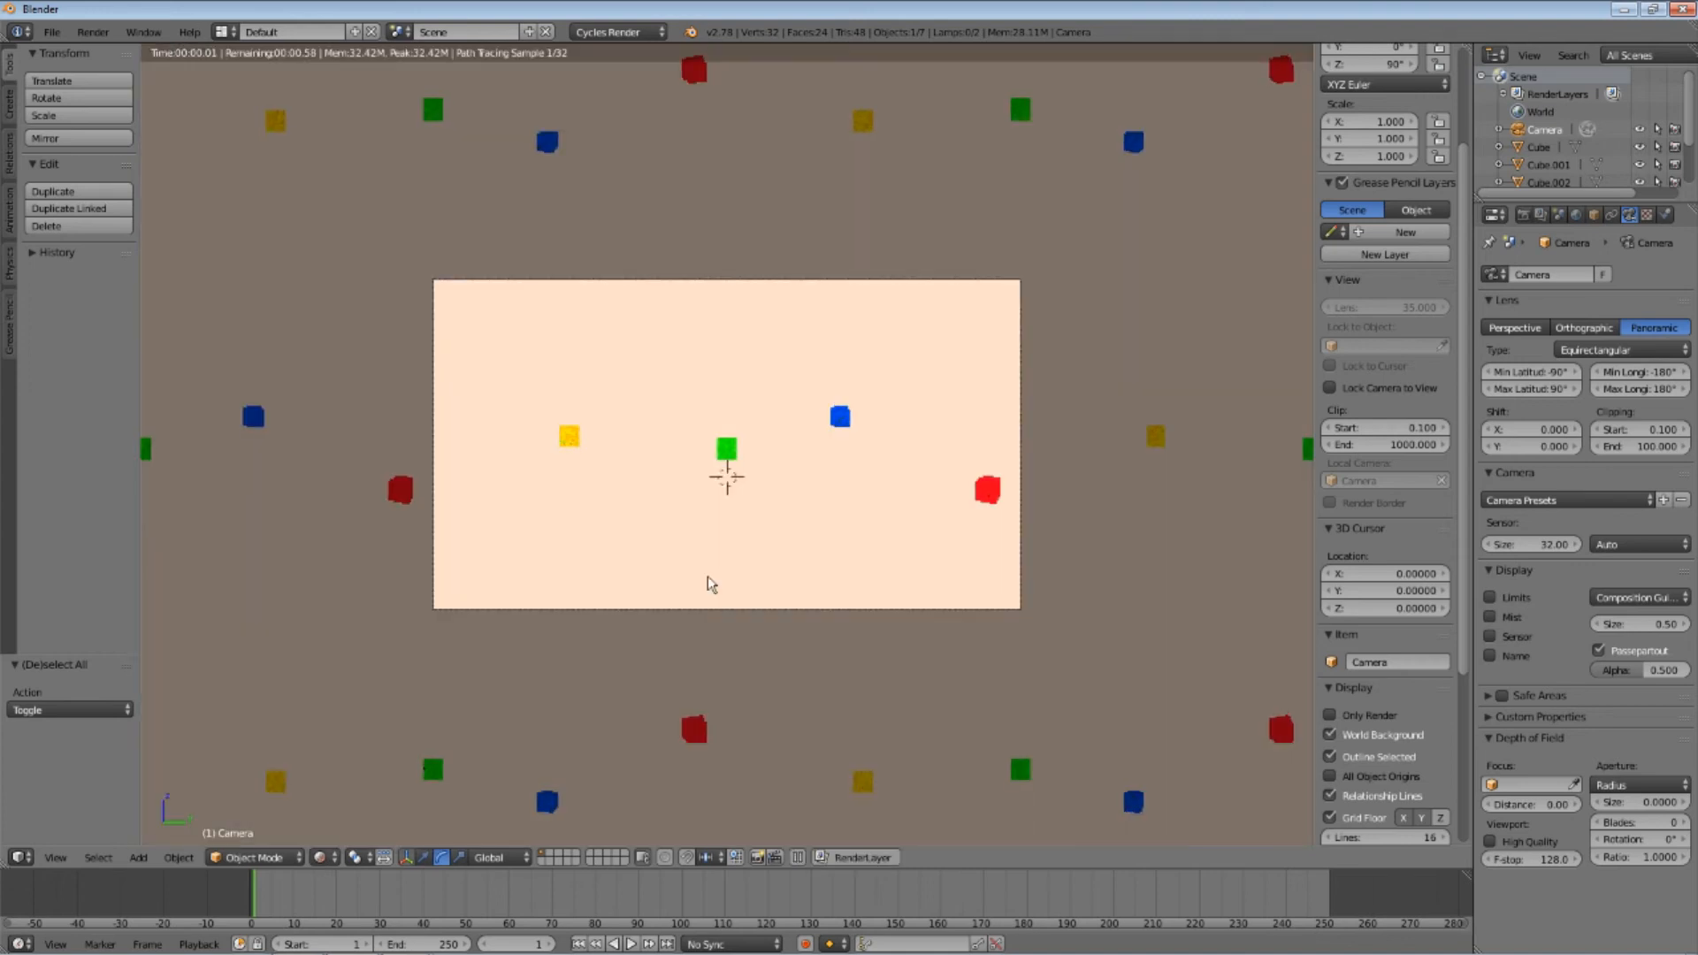